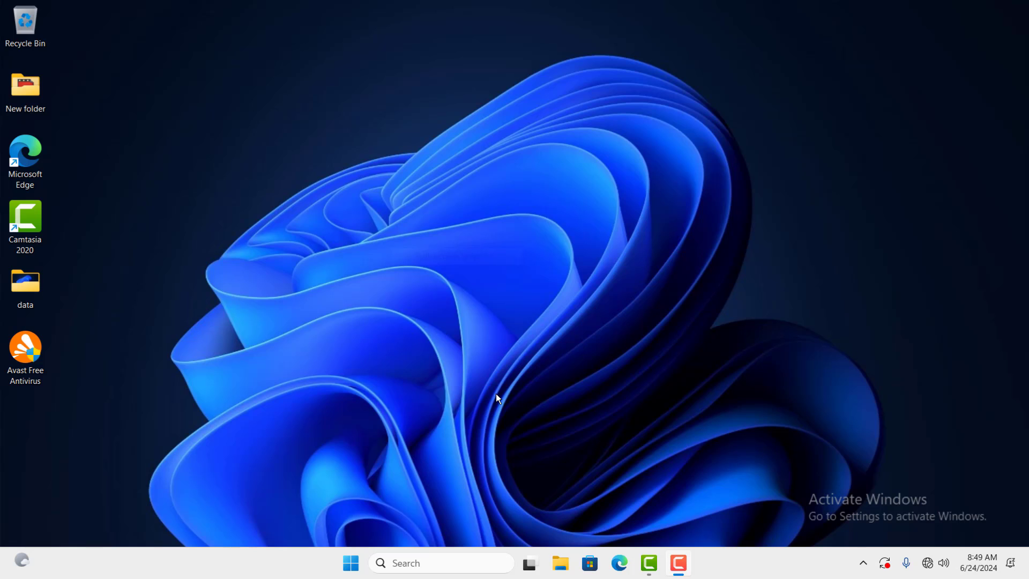
{"action": "mouse_move", "coordinate": [443, 275]}
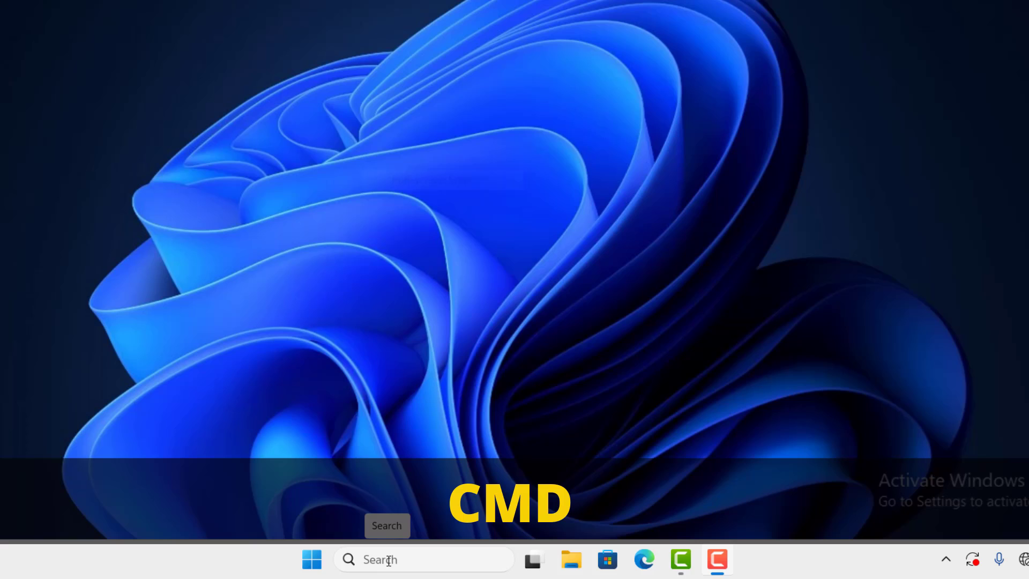
Step: Search for 'cmd' and launch Command Prompt as administrator, reaching the UAC prompt
{"action": "type", "text": "cmd"}
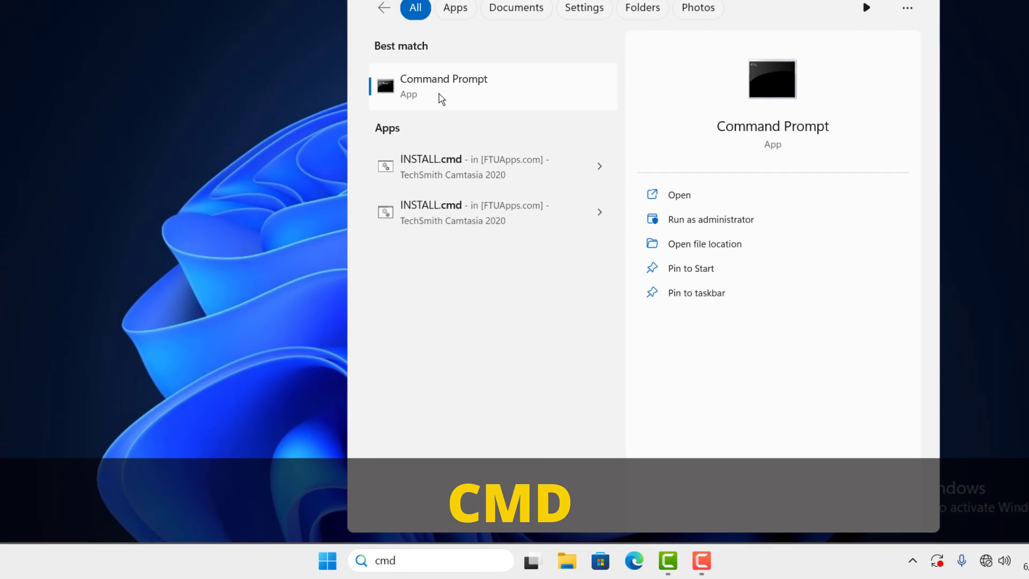
{"action": "right_click", "coordinate": [444, 85]}
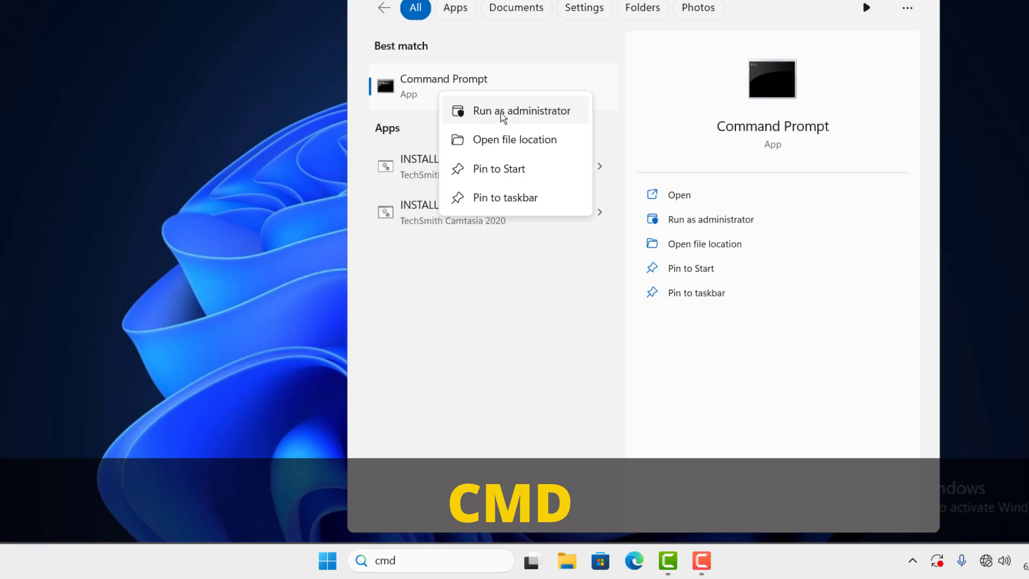
{"action": "left_click", "coordinate": [521, 111]}
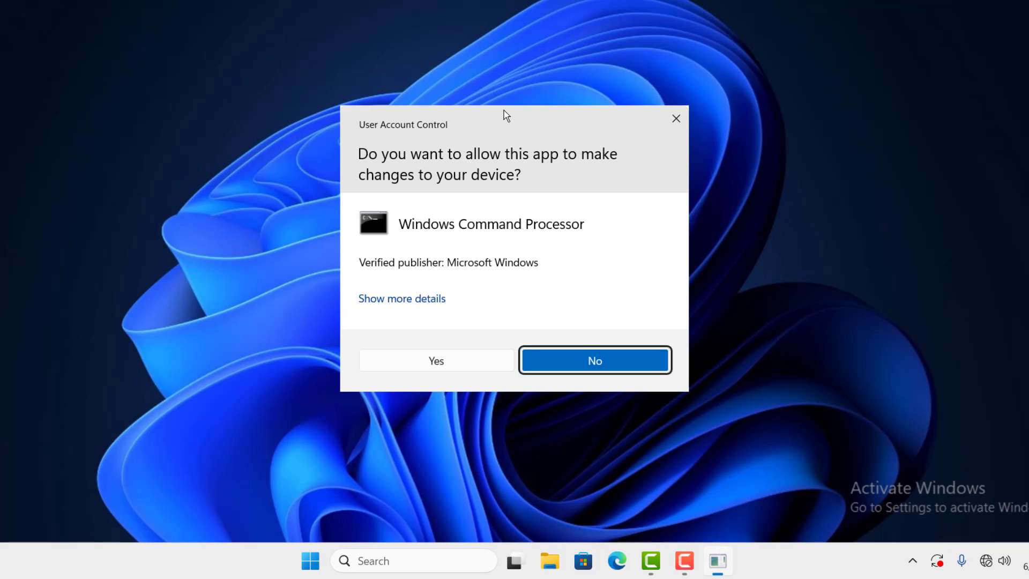
Step: Allow elevation, run slmgr -rearm, acknowledge its success message and close the console
{"action": "left_click", "coordinate": [436, 360]}
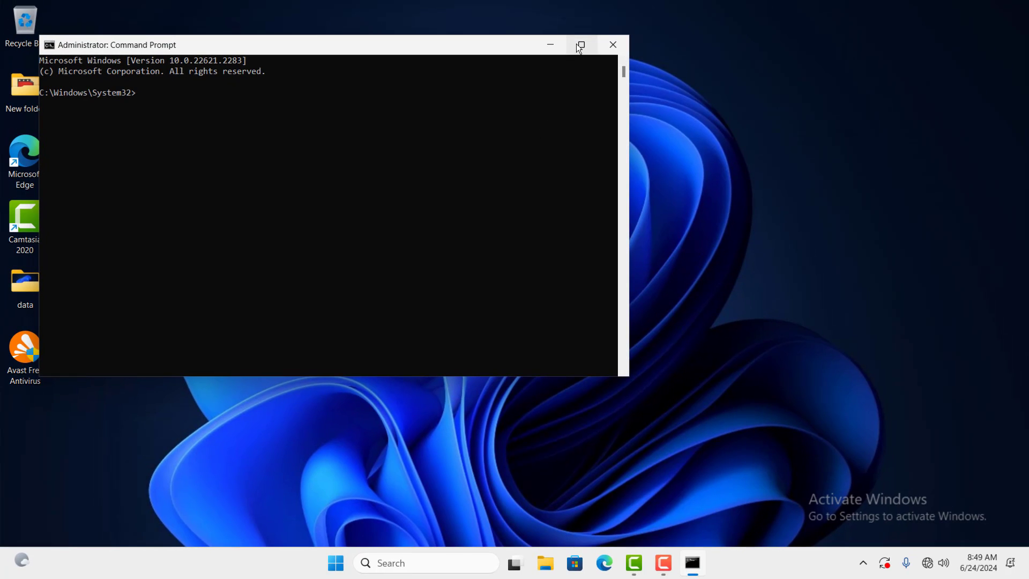
{"action": "left_click", "coordinate": [579, 44]}
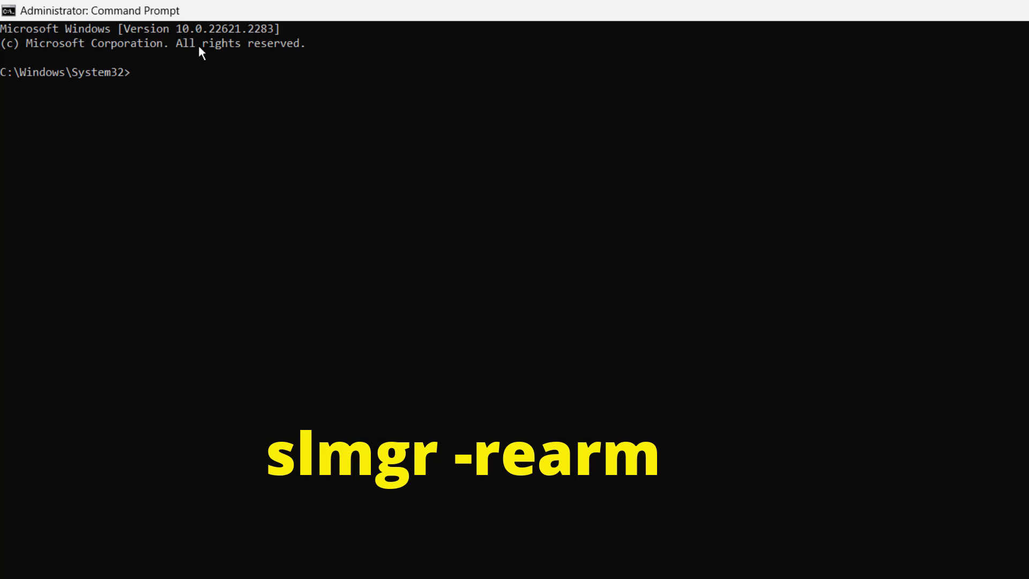
{"action": "type", "text": "slmgr -rearm"}
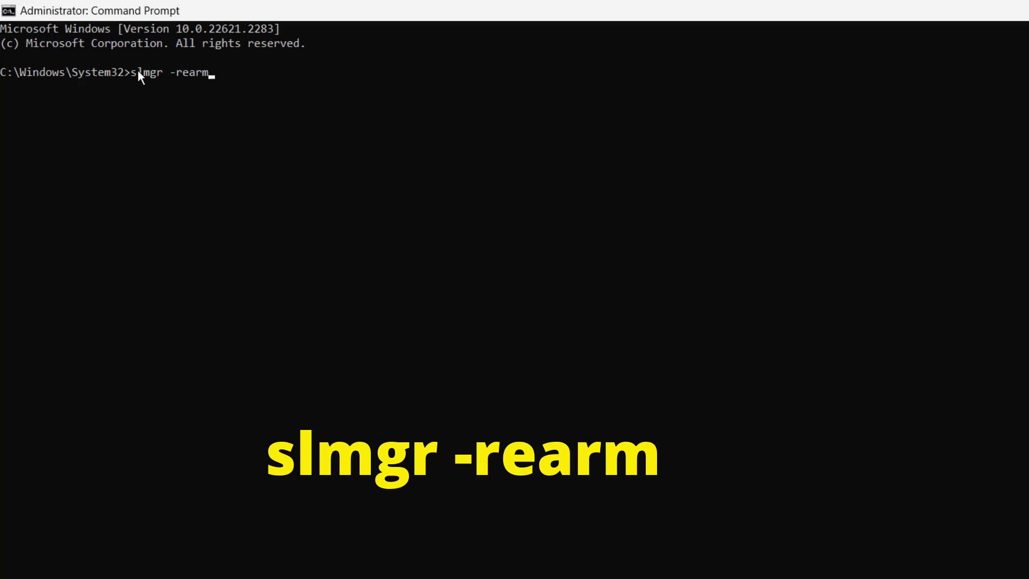
{"action": "mouse_move", "coordinate": [163, 128]}
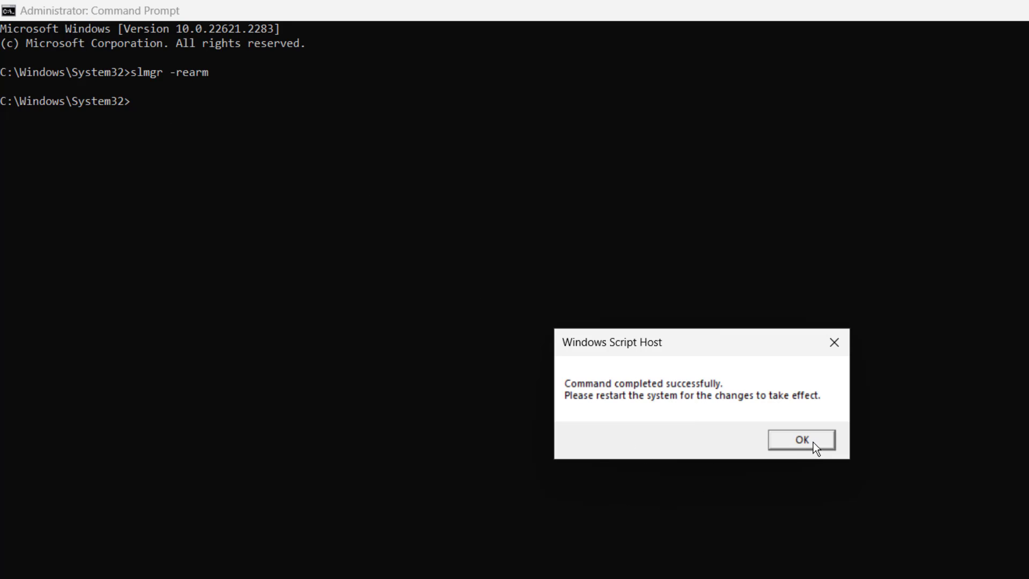
{"action": "left_click", "coordinate": [801, 439]}
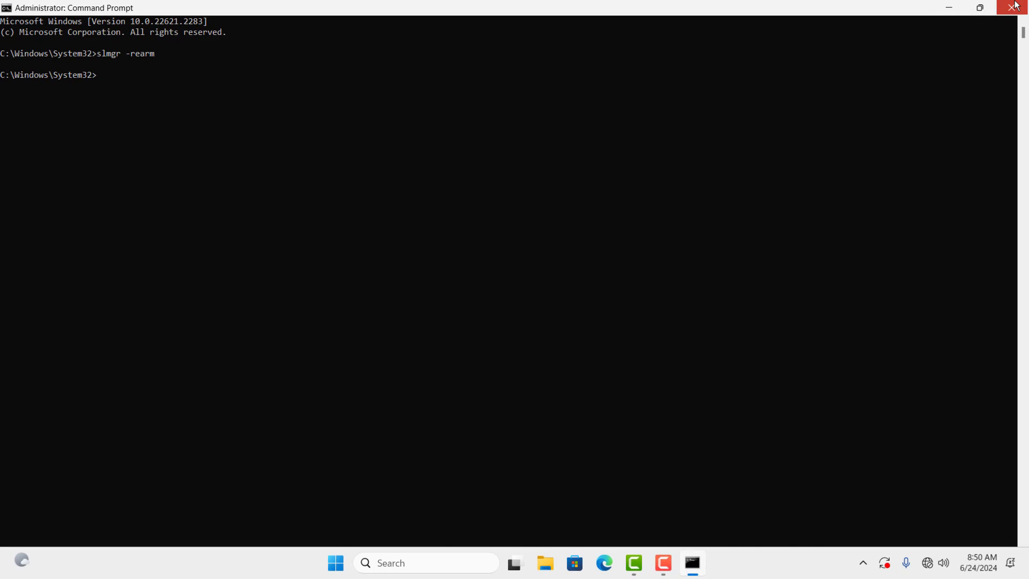
{"action": "left_click", "coordinate": [1012, 7]}
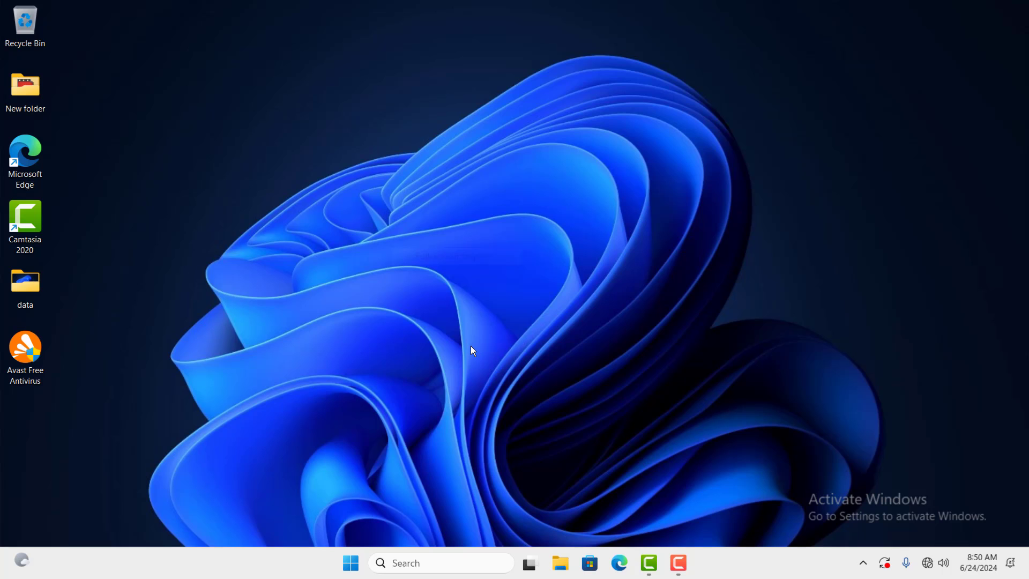
{"action": "mouse_move", "coordinate": [451, 190]}
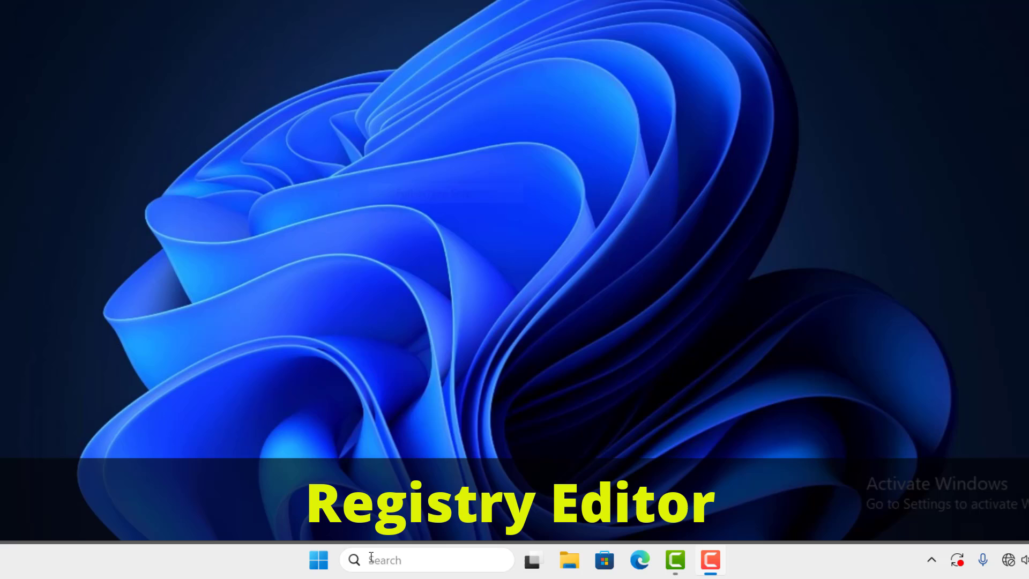
Step: Search for 'Registry Editor' and allow it to run with administrator rights
{"action": "type", "text": "Registry Editor"}
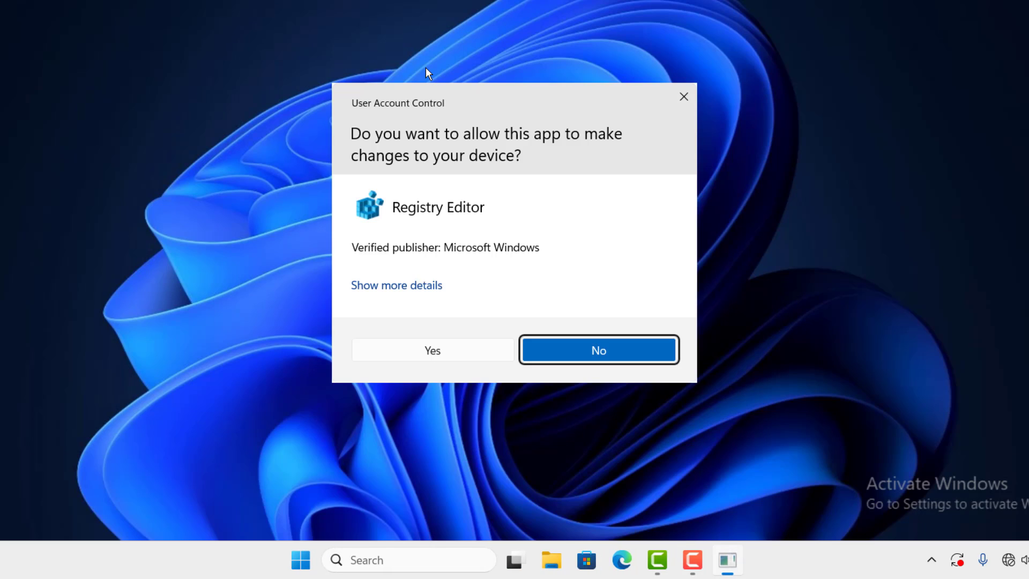
{"action": "left_click", "coordinate": [432, 350]}
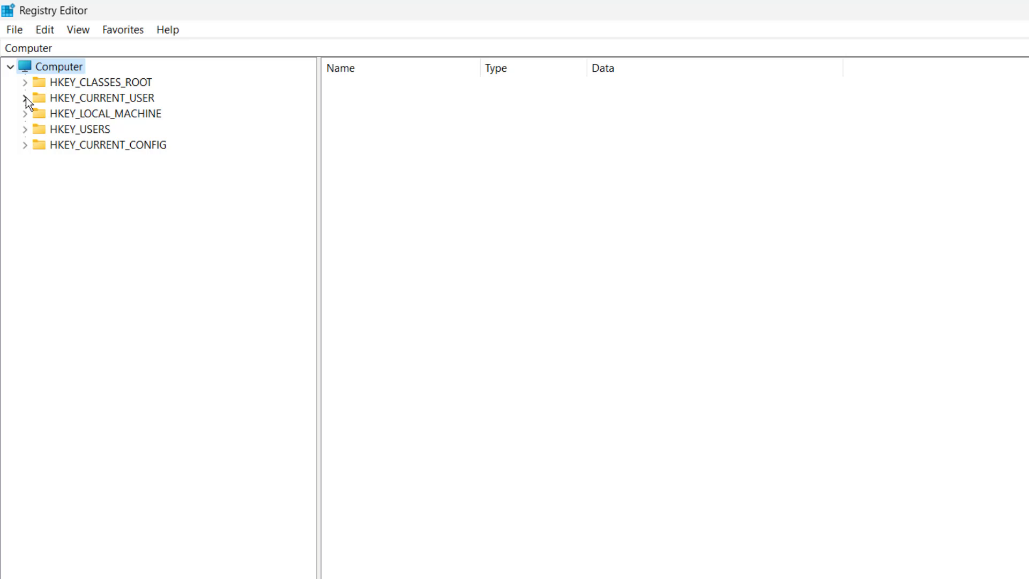
Step: Under HKEY_CURRENT_USER\Control Panel\Desktop, set PaintDesktopVersion to 0
{"action": "left_click", "coordinate": [25, 97]}
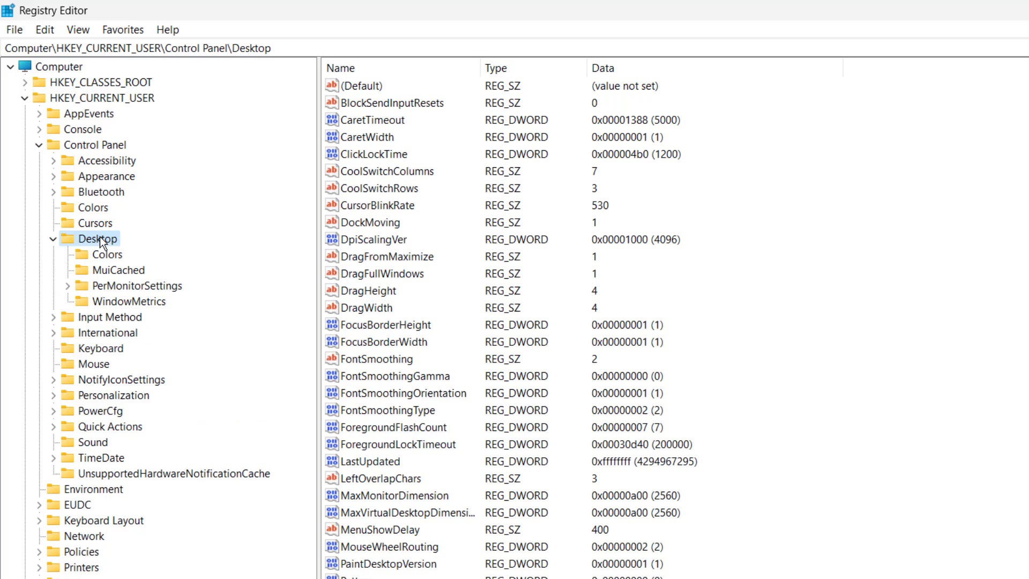
{"action": "scroll", "scroll_direction": "down", "scroll_amount": 3}
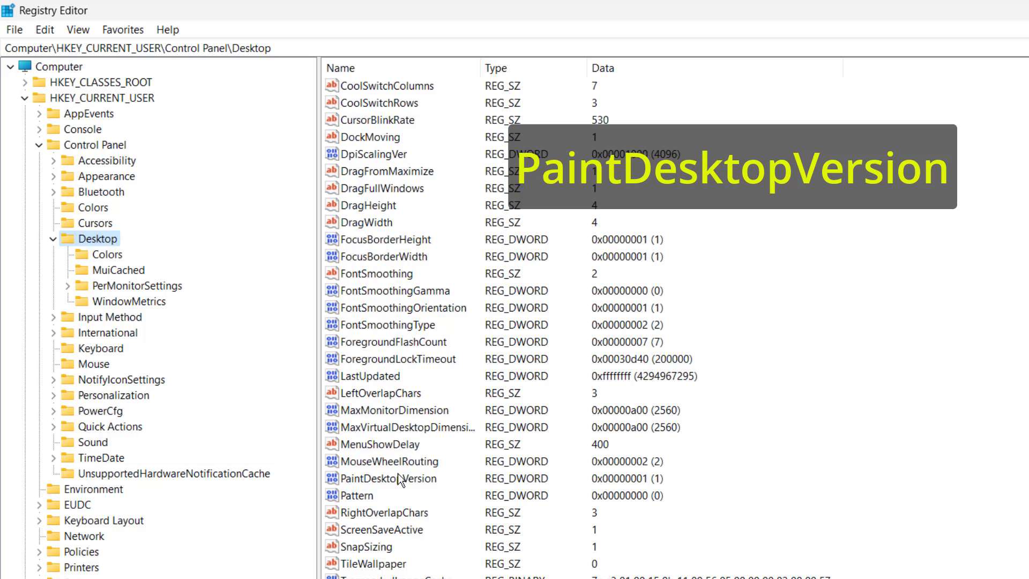
{"action": "double_click", "coordinate": [387, 477]}
{"action": "type", "text": "0"}
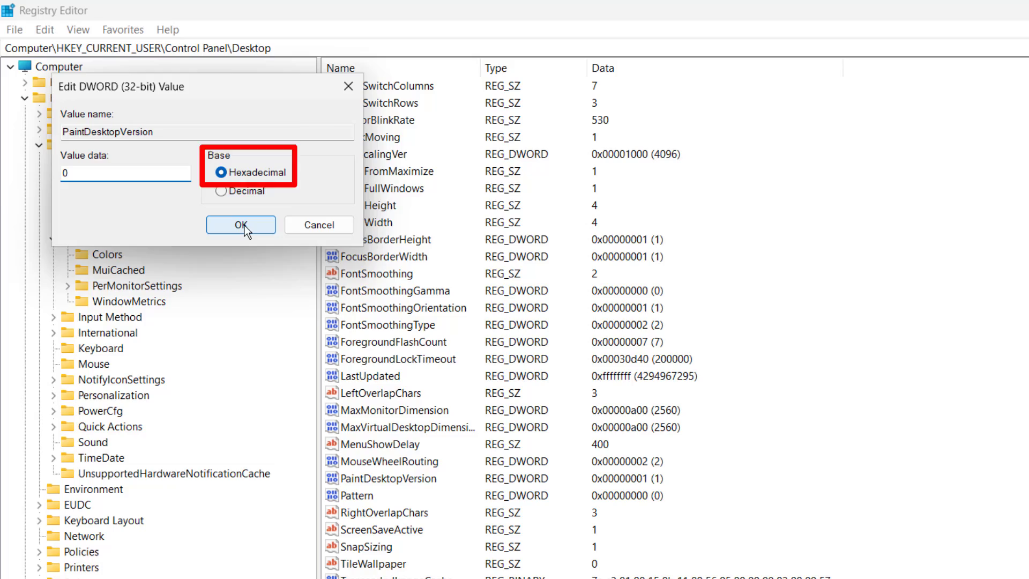
{"action": "left_click", "coordinate": [241, 225]}
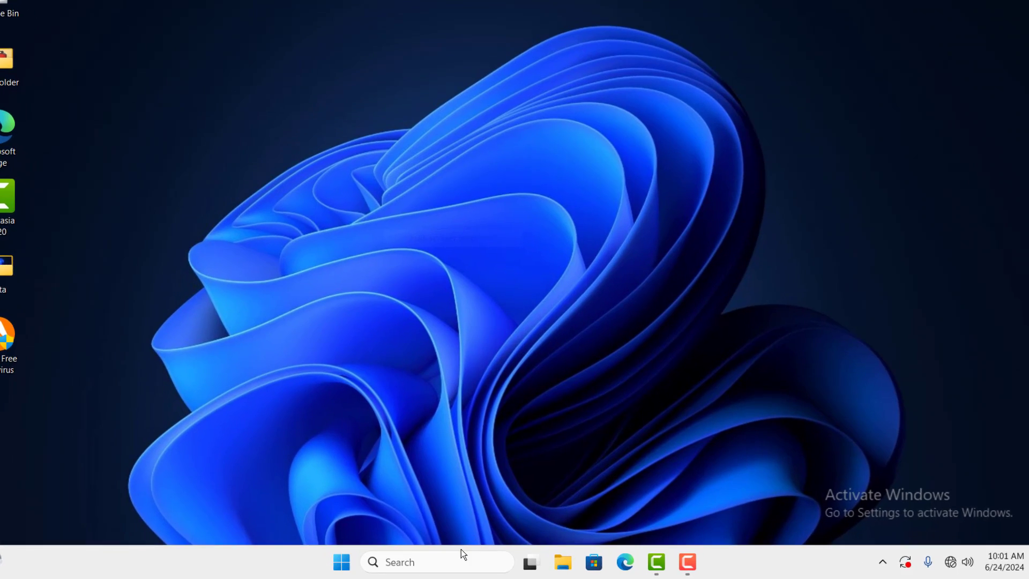
Step: Search for 'control panel' and open Control Panel from the best match
{"action": "type", "text": "control panel"}
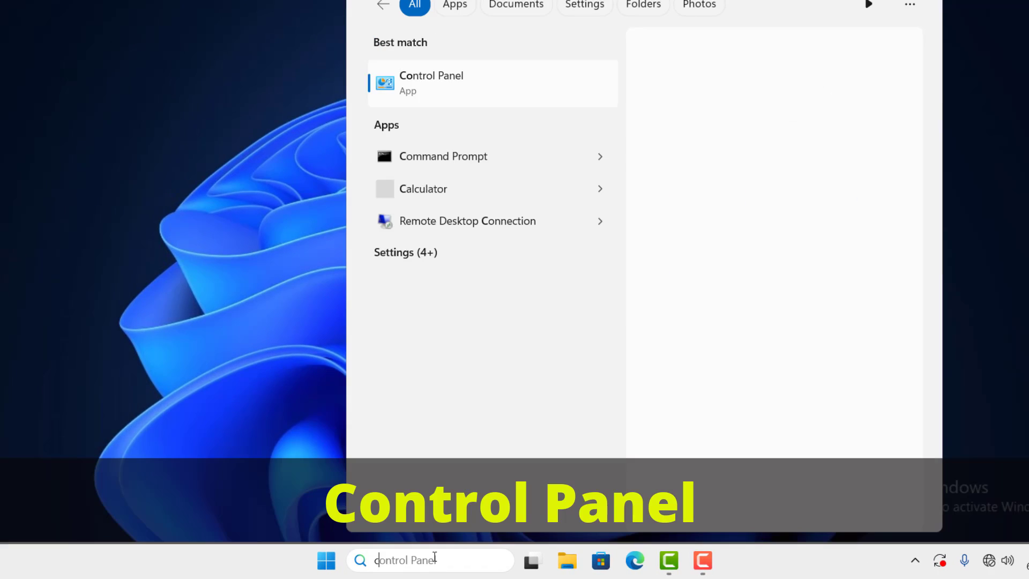
{"action": "left_click", "coordinate": [492, 83]}
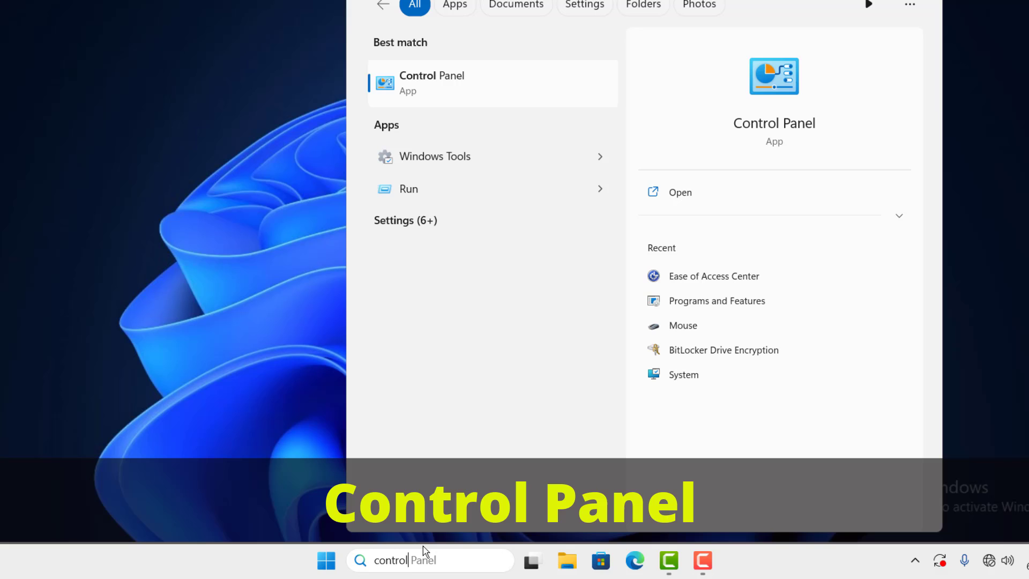
{"action": "mouse_move", "coordinate": [451, 90]}
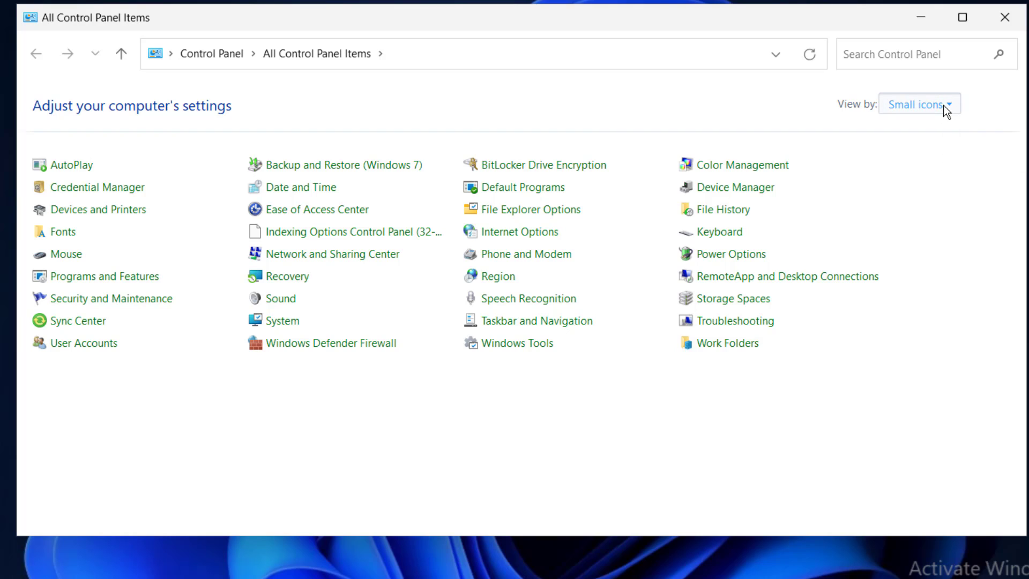
Step: Switch to category view and go through Ease of Access Center to 'Make the computer easier to see'
{"action": "left_click", "coordinate": [918, 103]}
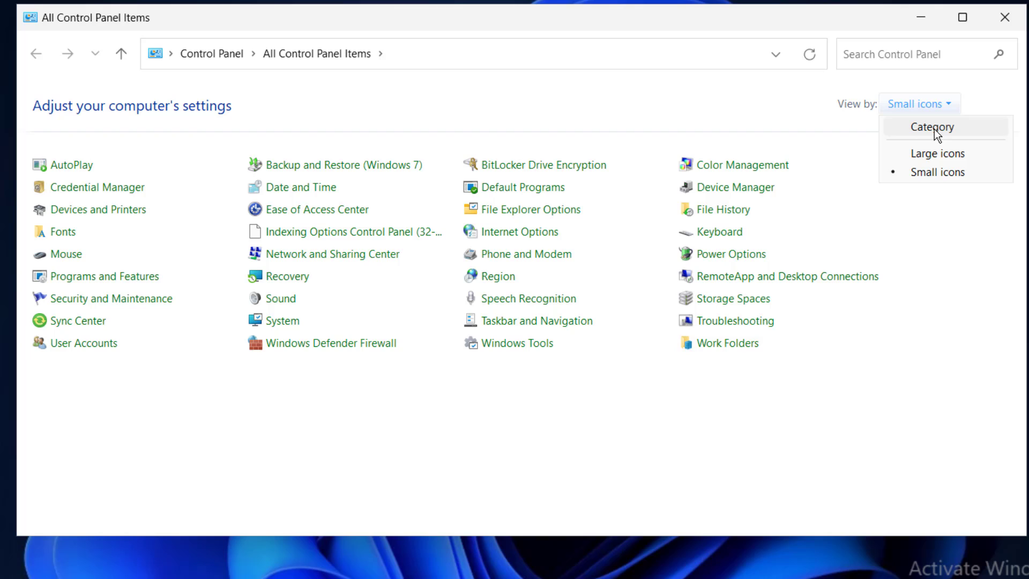
{"action": "left_click", "coordinate": [930, 126]}
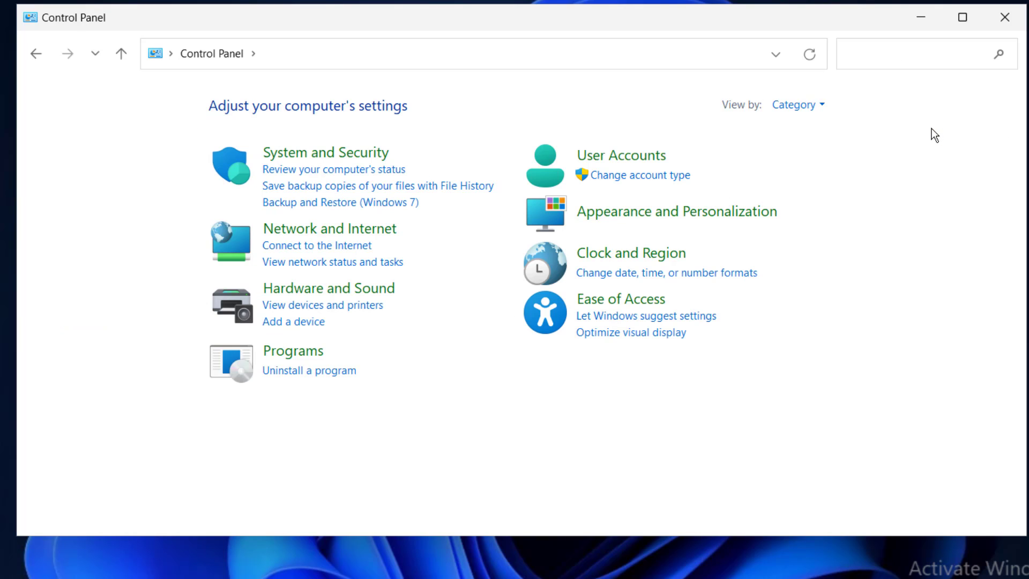
{"action": "mouse_move", "coordinate": [842, 345]}
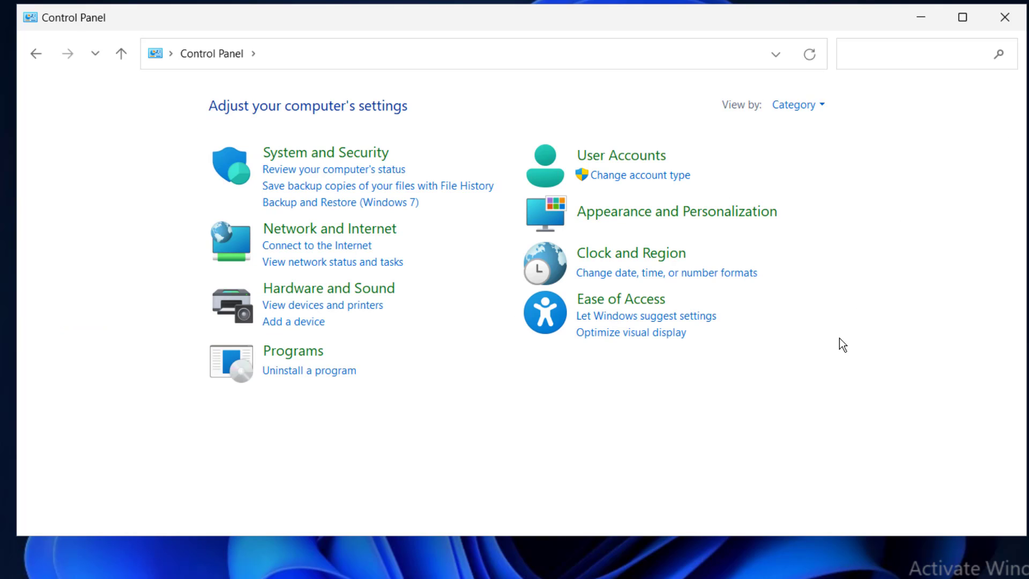
{"action": "mouse_move", "coordinate": [619, 299]}
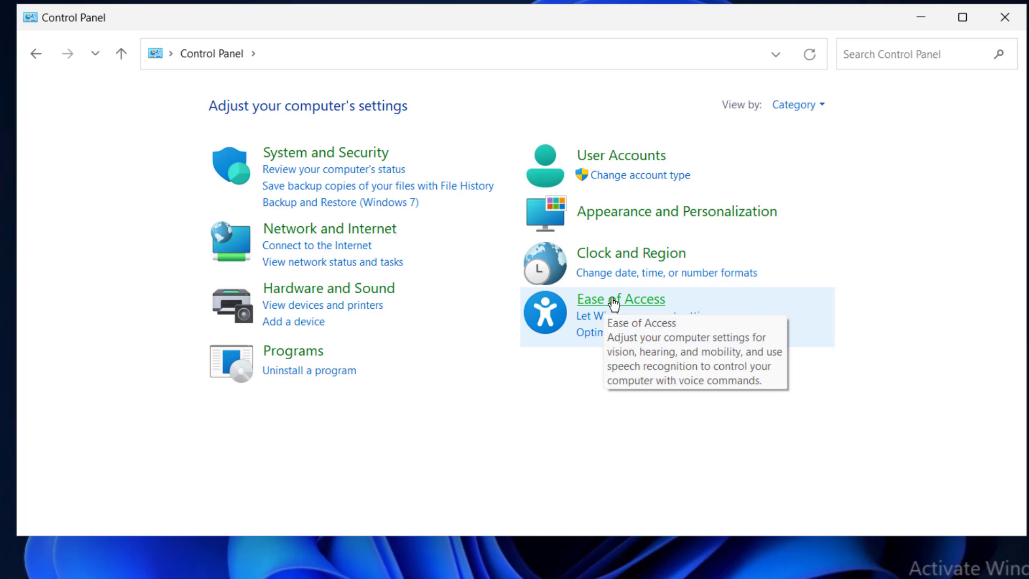
{"action": "left_click", "coordinate": [618, 299]}
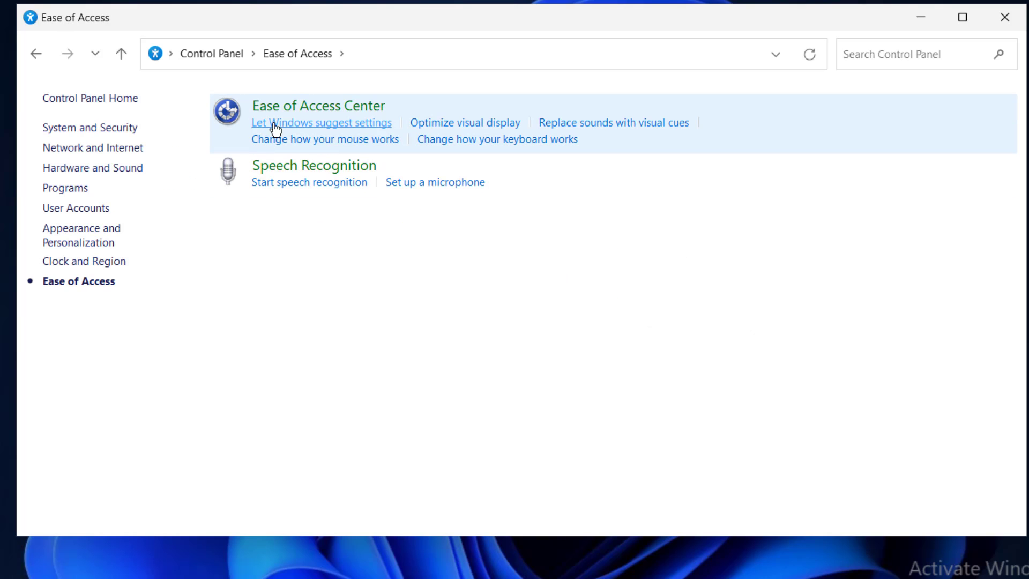
{"action": "mouse_move", "coordinate": [331, 108]}
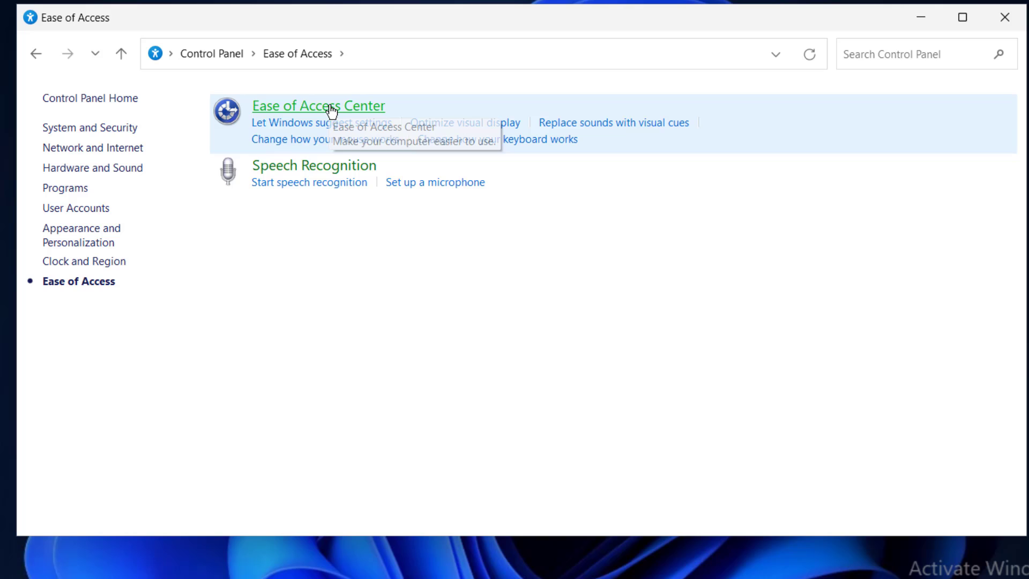
{"action": "left_click", "coordinate": [318, 106]}
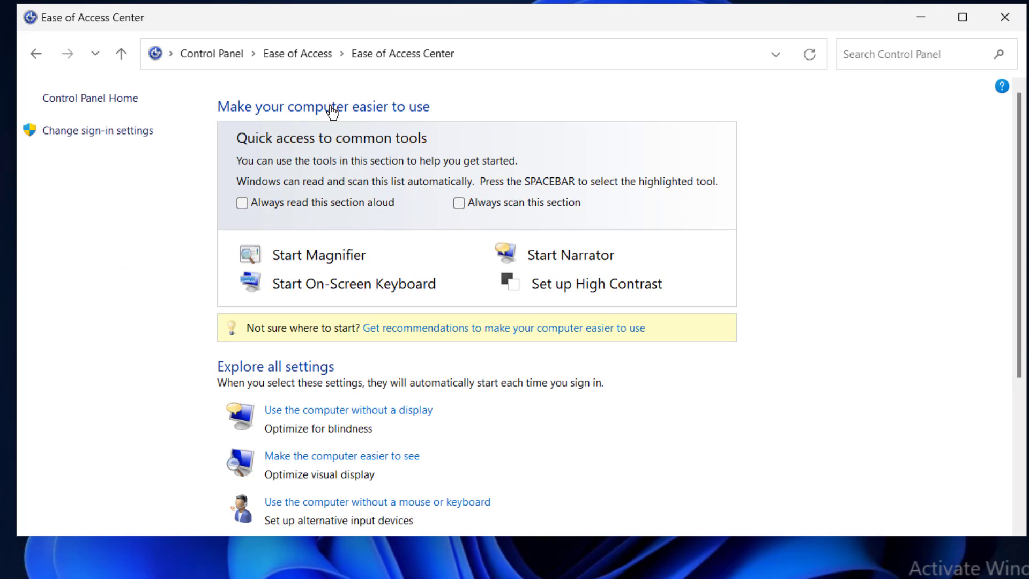
{"action": "mouse_move", "coordinate": [345, 458]}
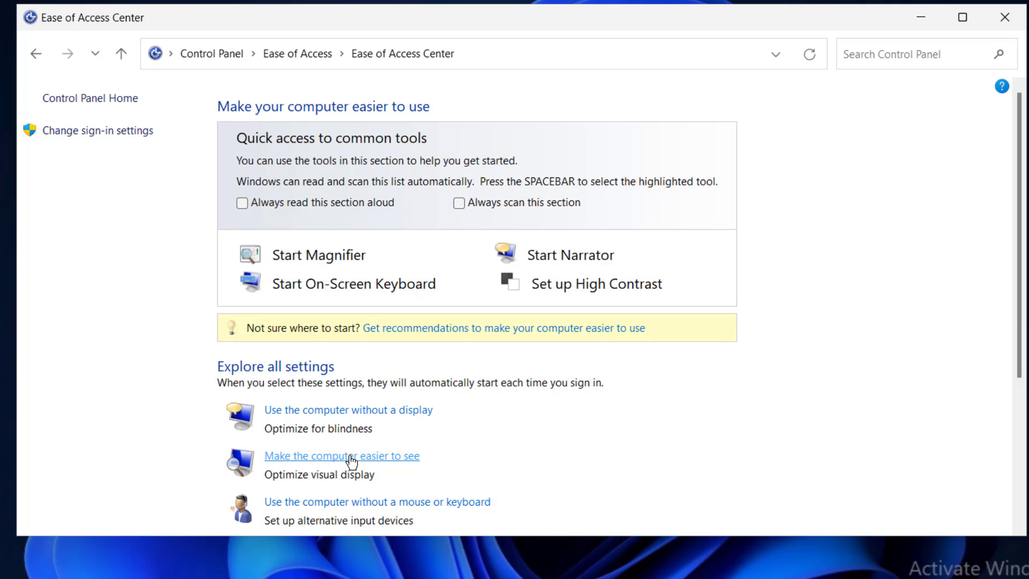
{"action": "left_click", "coordinate": [341, 456]}
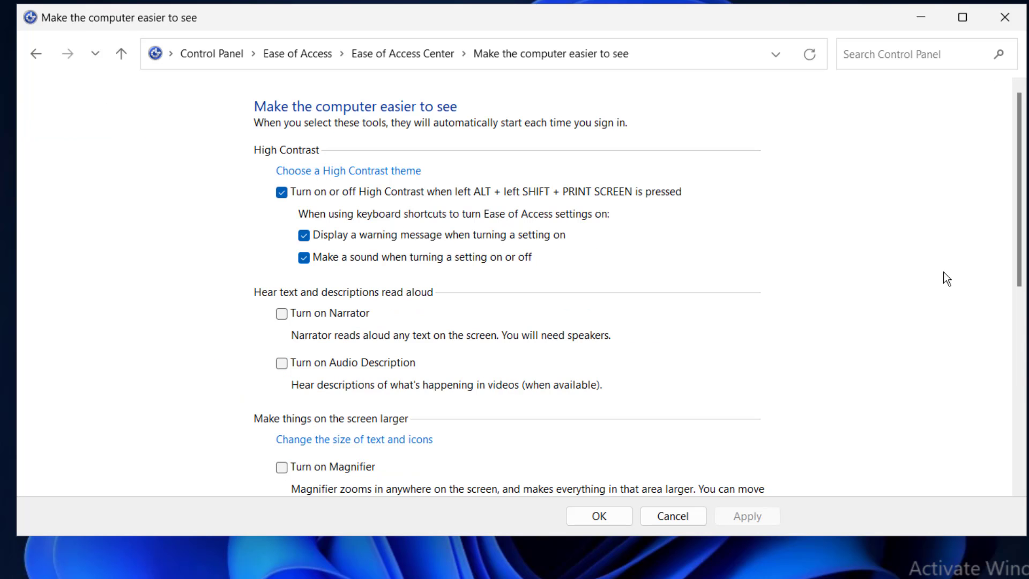
Step: Enable 'Remove background images', confirm with OK and close Control Panel, leaving a black desktop
{"action": "scroll", "scroll_direction": "down", "scroll_amount": 3}
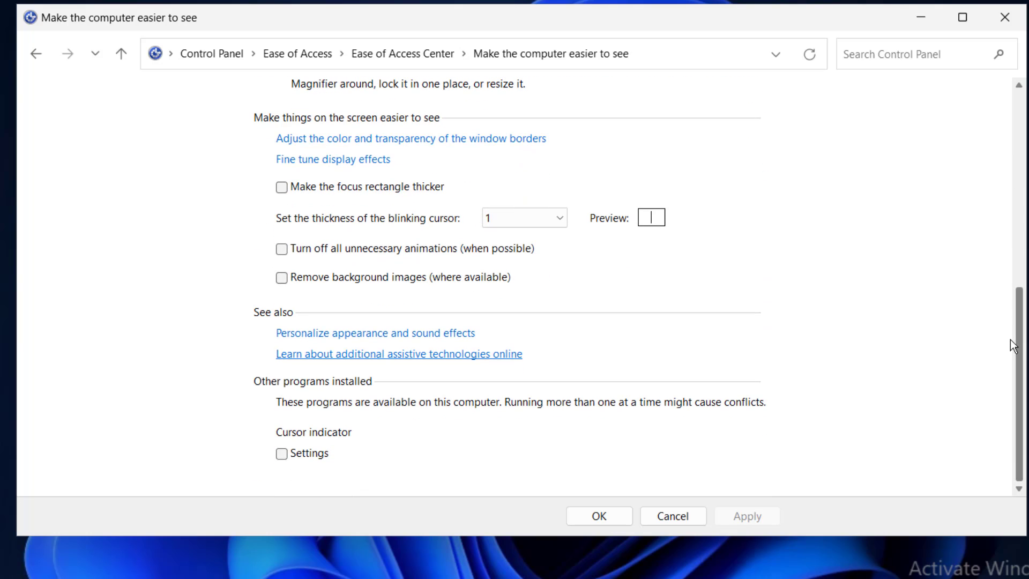
{"action": "mouse_move", "coordinate": [304, 282]}
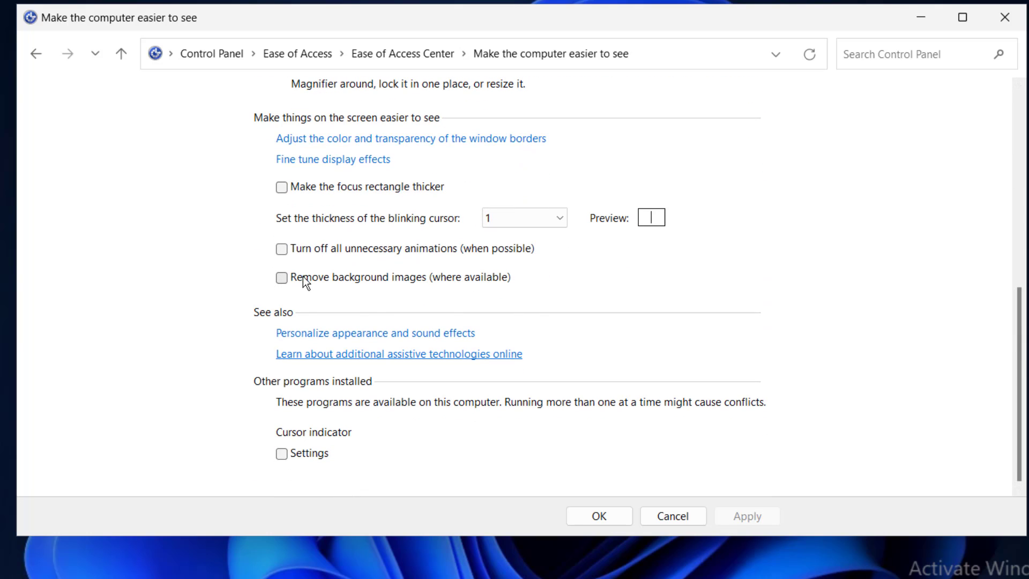
{"action": "left_click", "coordinate": [280, 277]}
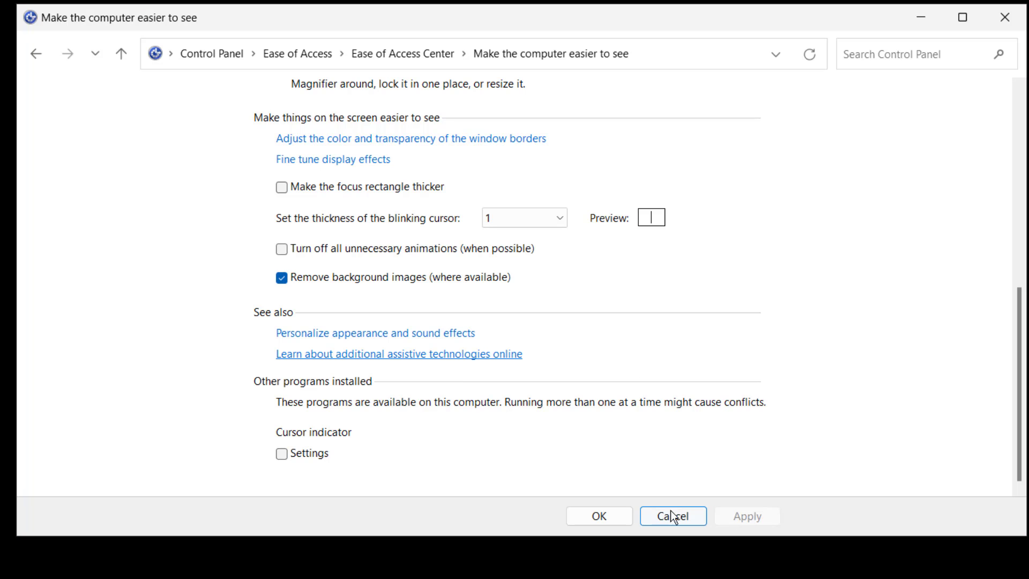
{"action": "mouse_move", "coordinate": [598, 516]}
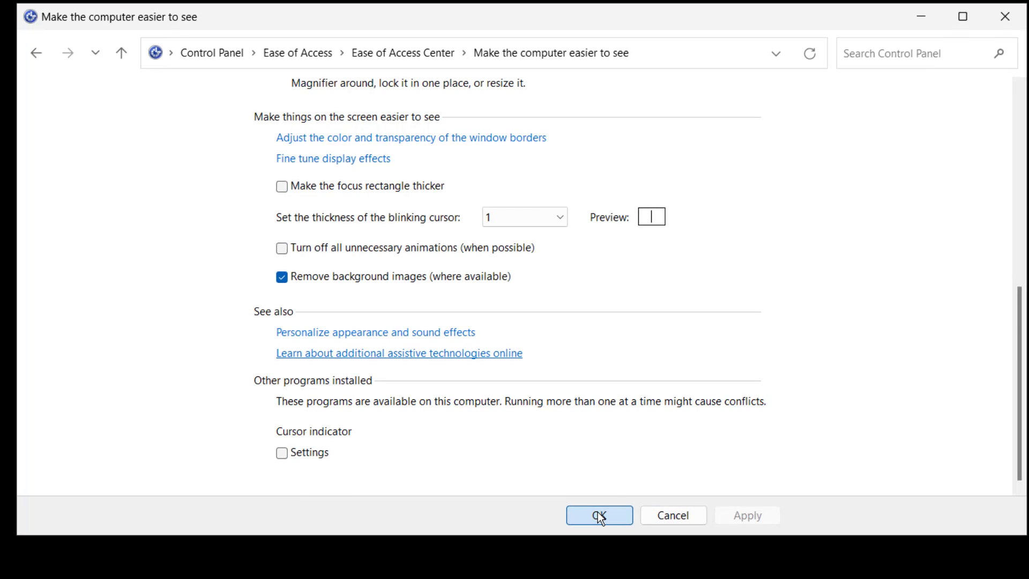
{"action": "left_click", "coordinate": [598, 514]}
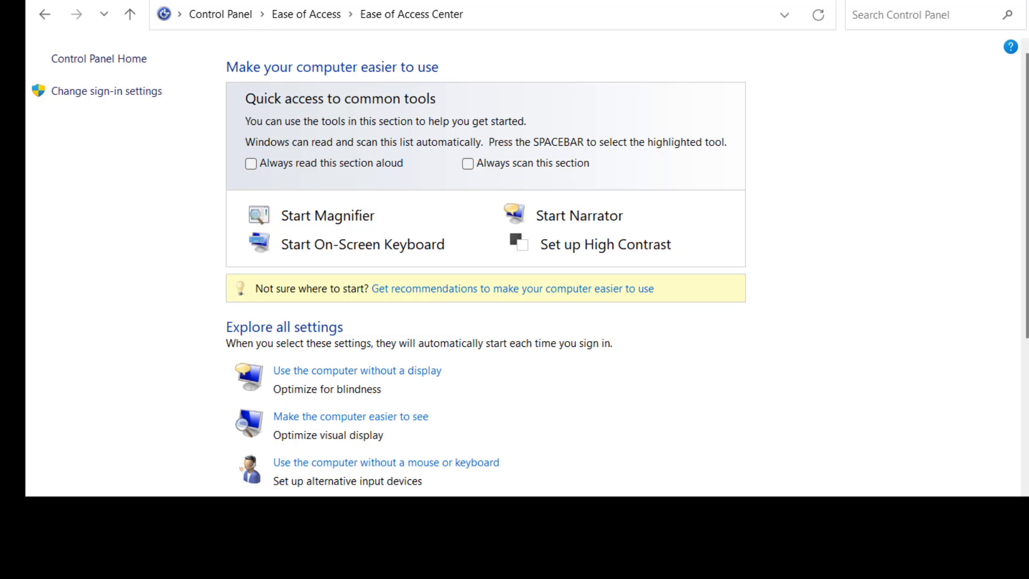
{"action": "left_click", "coordinate": [745, 552]}
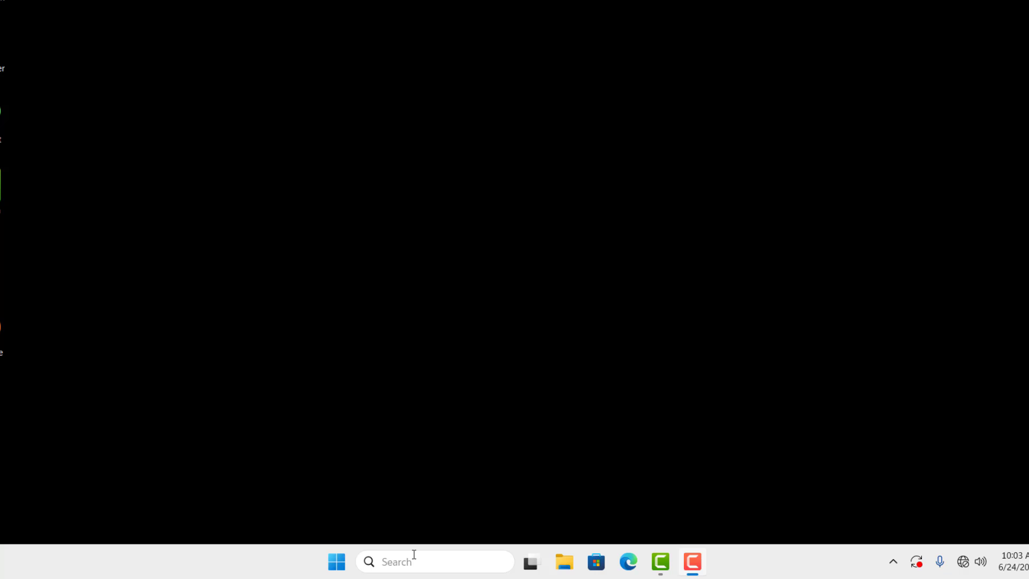
Step: Reopen Control Panel and return via Ease of Access Center to 'Make the computer easier to see'
{"action": "type", "text": "con"}
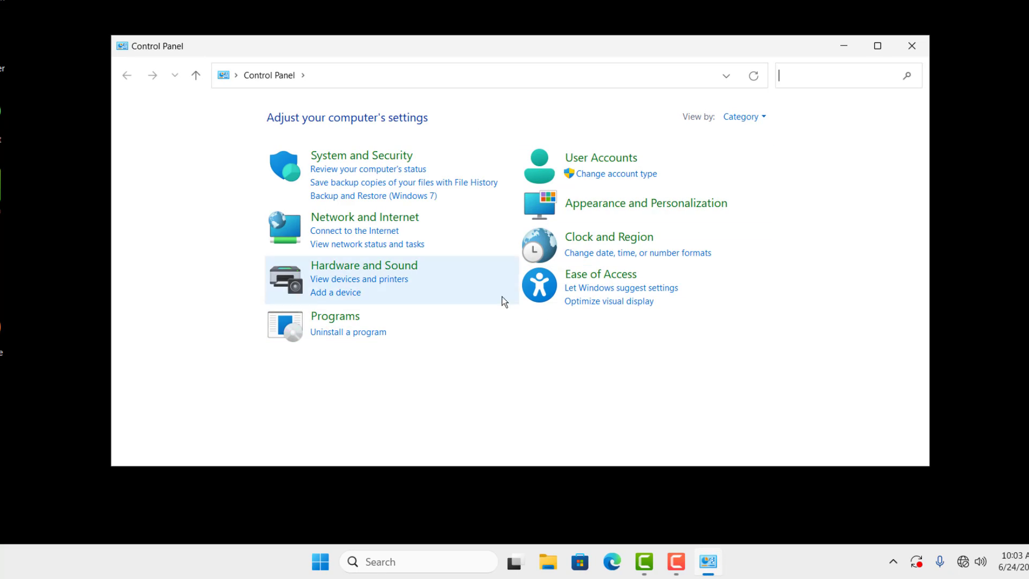
{"action": "mouse_move", "coordinate": [600, 274]}
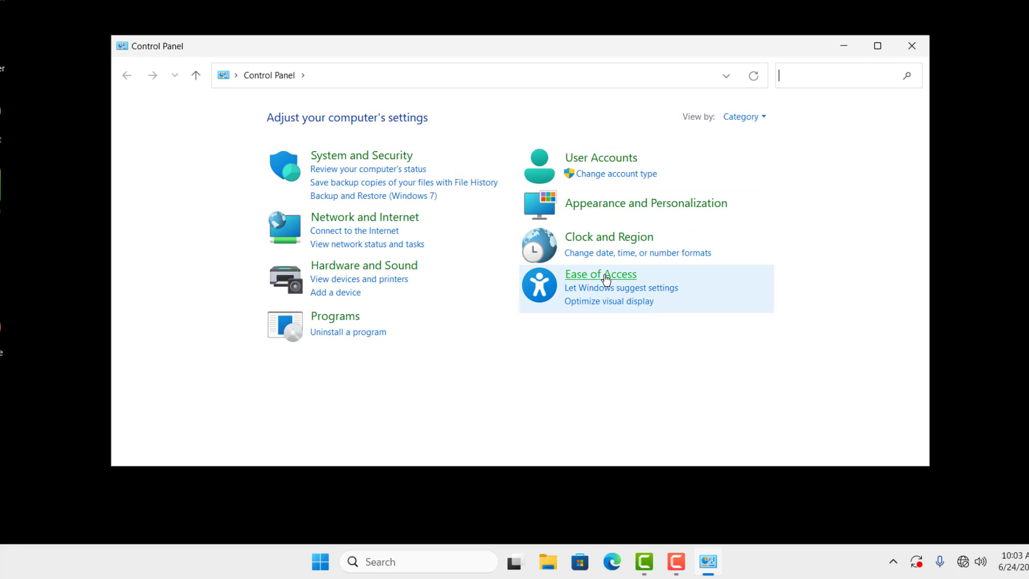
{"action": "left_click", "coordinate": [599, 274]}
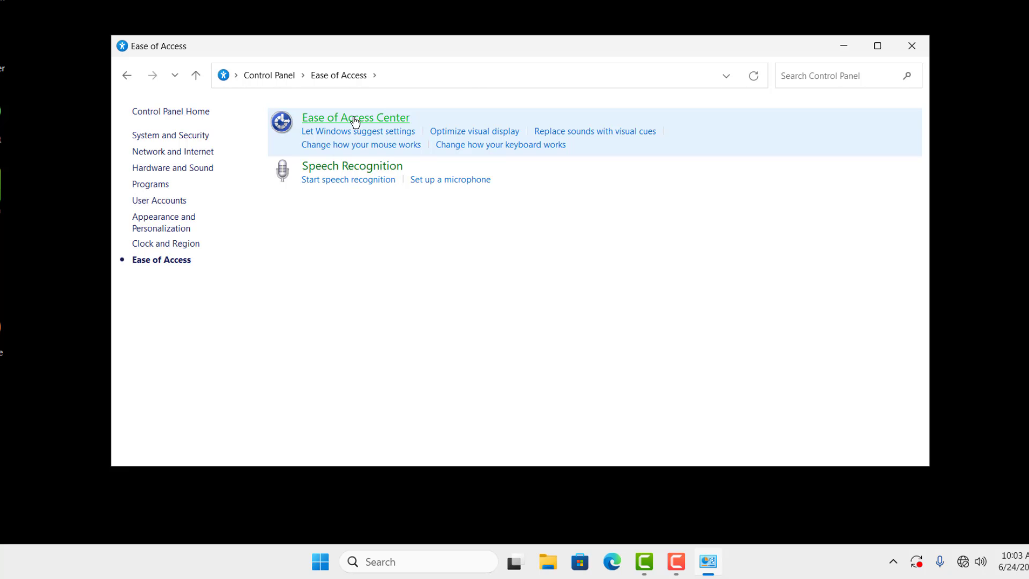
{"action": "left_click", "coordinate": [355, 117]}
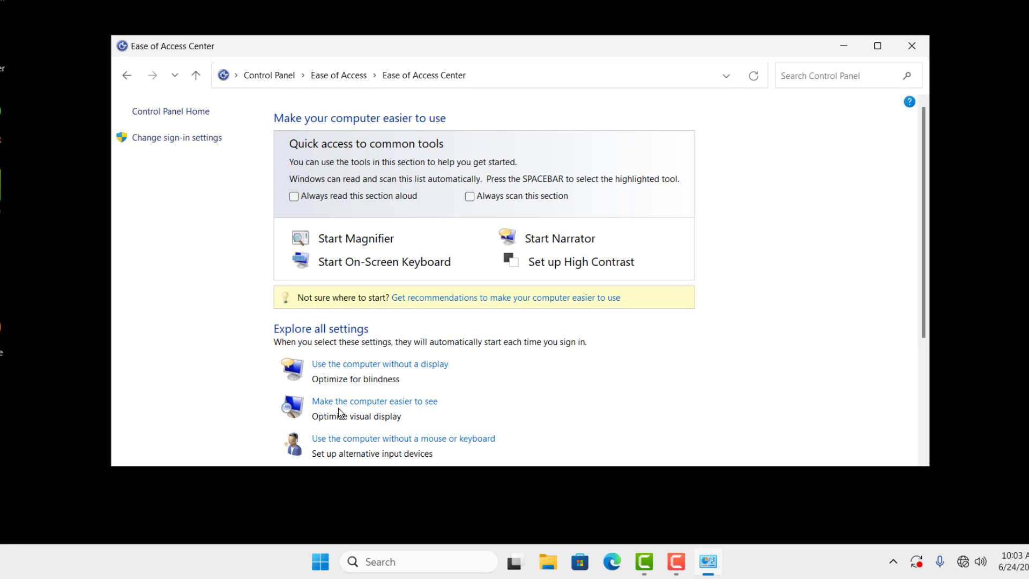
{"action": "left_click", "coordinate": [374, 400]}
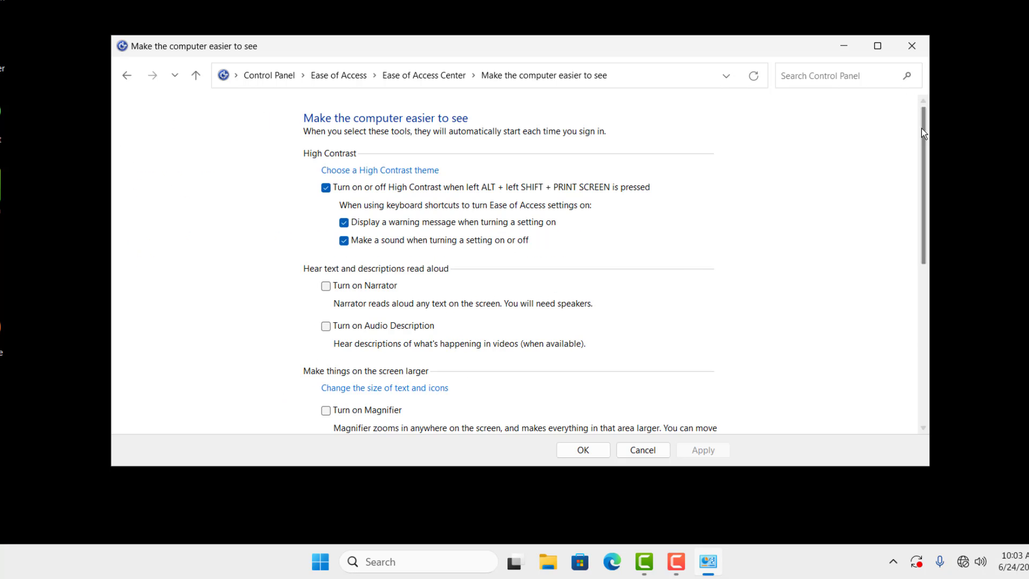
Step: Disable 'Remove background images', confirm with OK and minimize Control Panel so the wallpaper shows
{"action": "scroll", "scroll_direction": "down", "scroll_amount": 3}
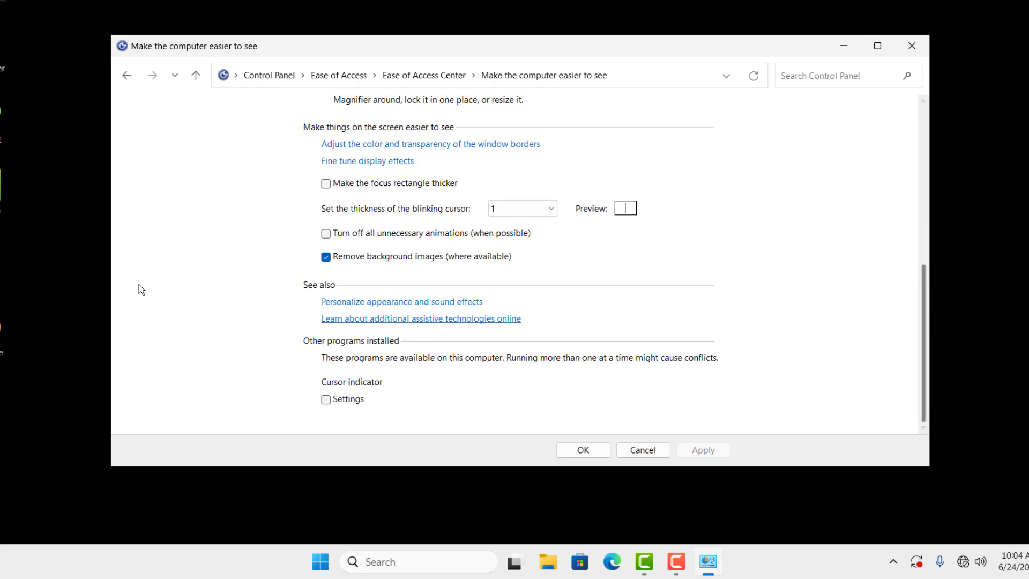
{"action": "left_click", "coordinate": [326, 256]}
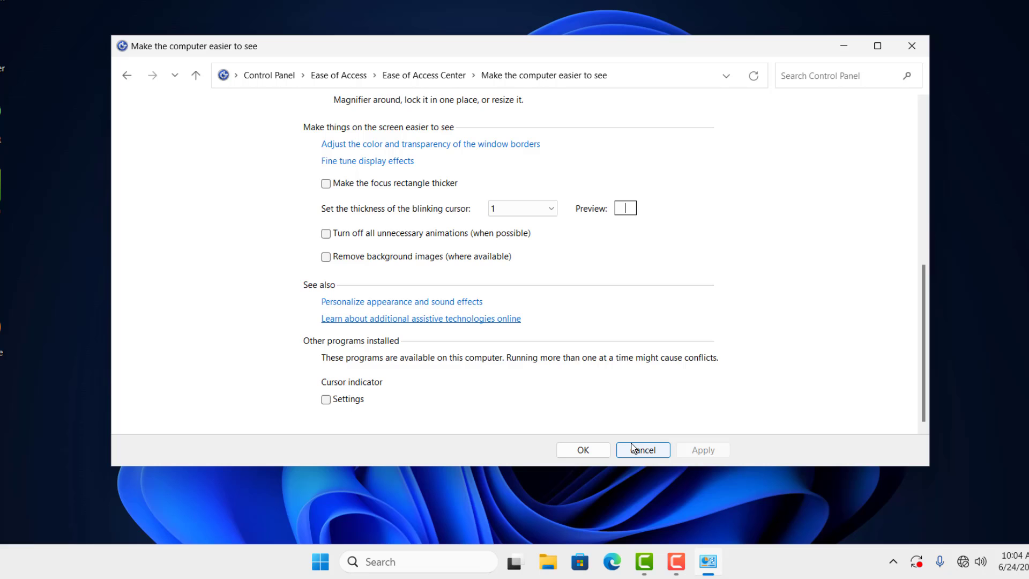
{"action": "left_click", "coordinate": [642, 449]}
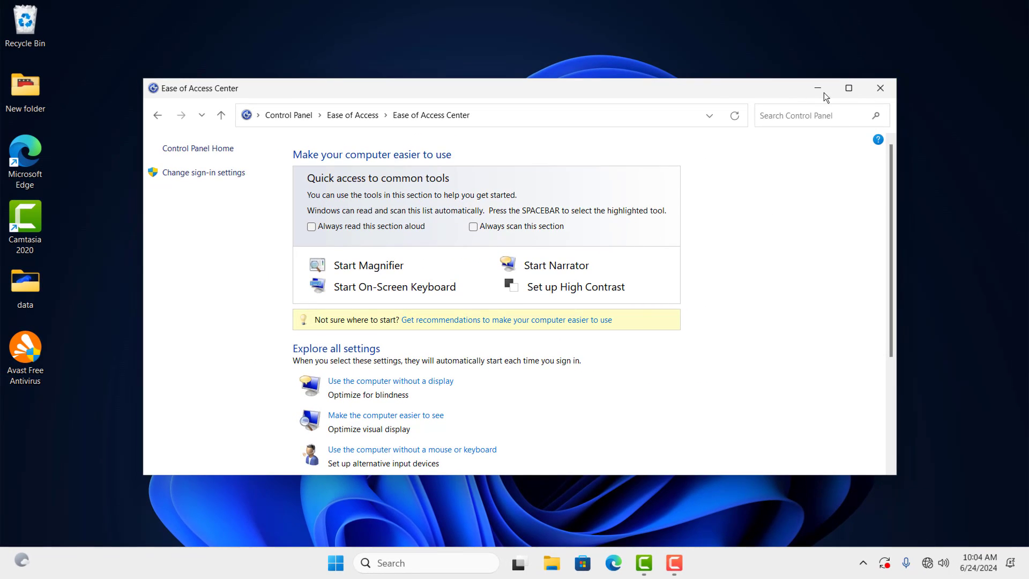
{"action": "left_click", "coordinate": [816, 87]}
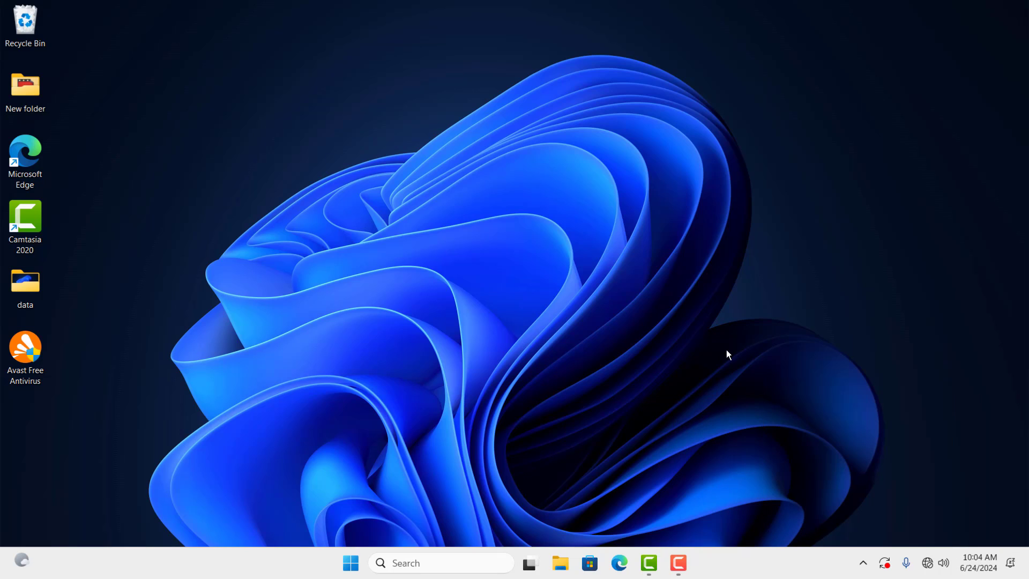
{"action": "mouse_move", "coordinate": [525, 263]}
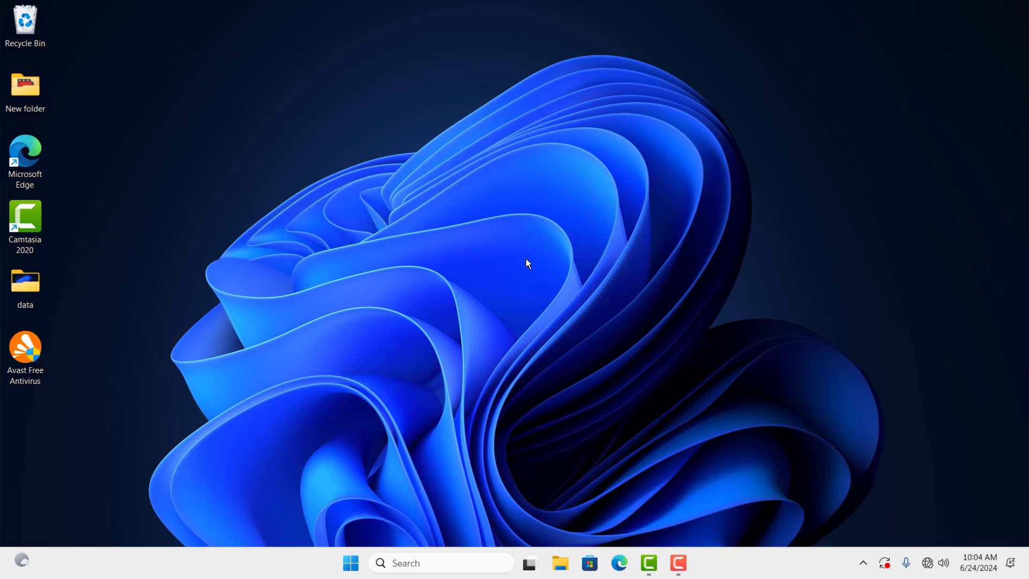